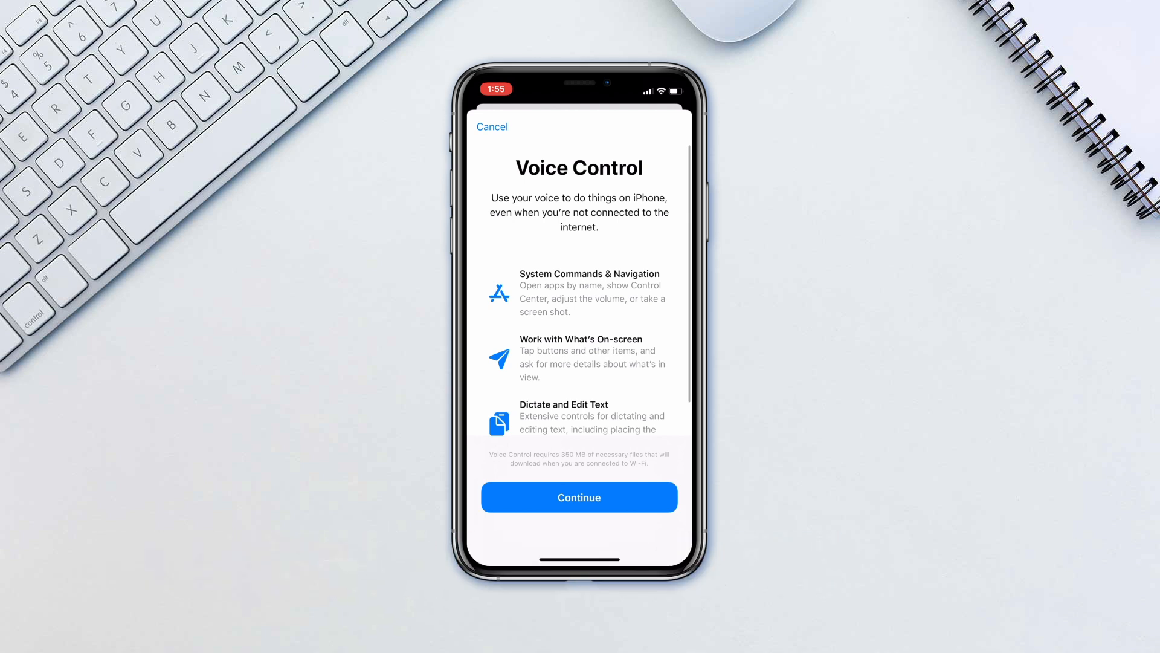
Continue past the Voice Control intro and close the 'What can I say?' sheet
left_click(579, 497)
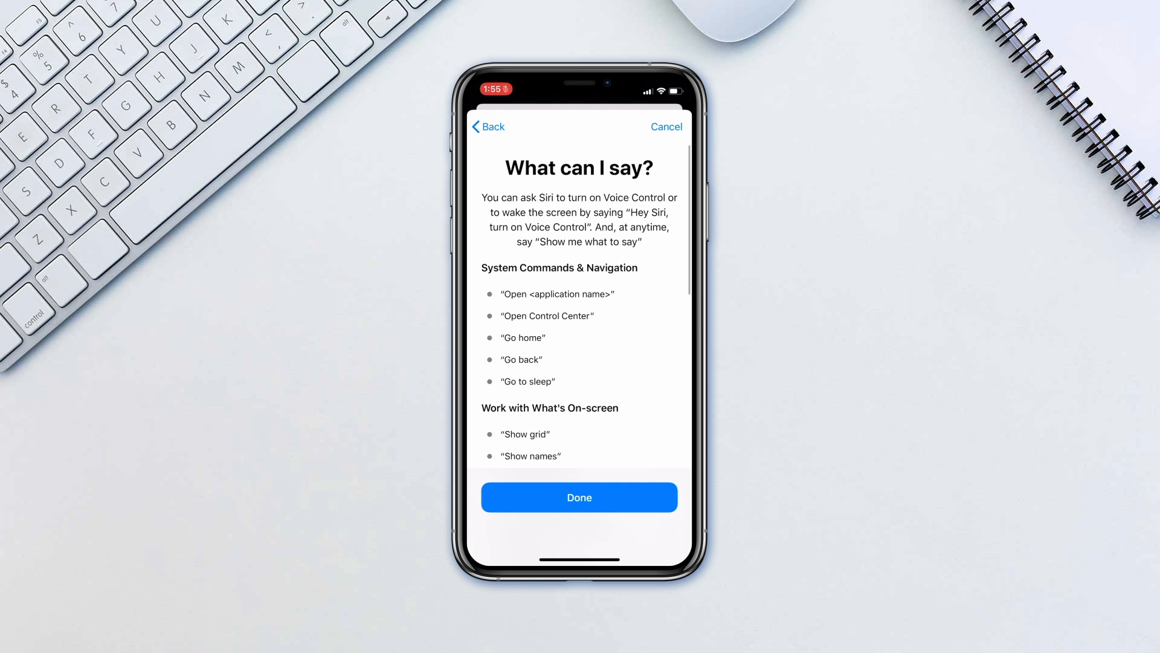
left_click(579, 496)
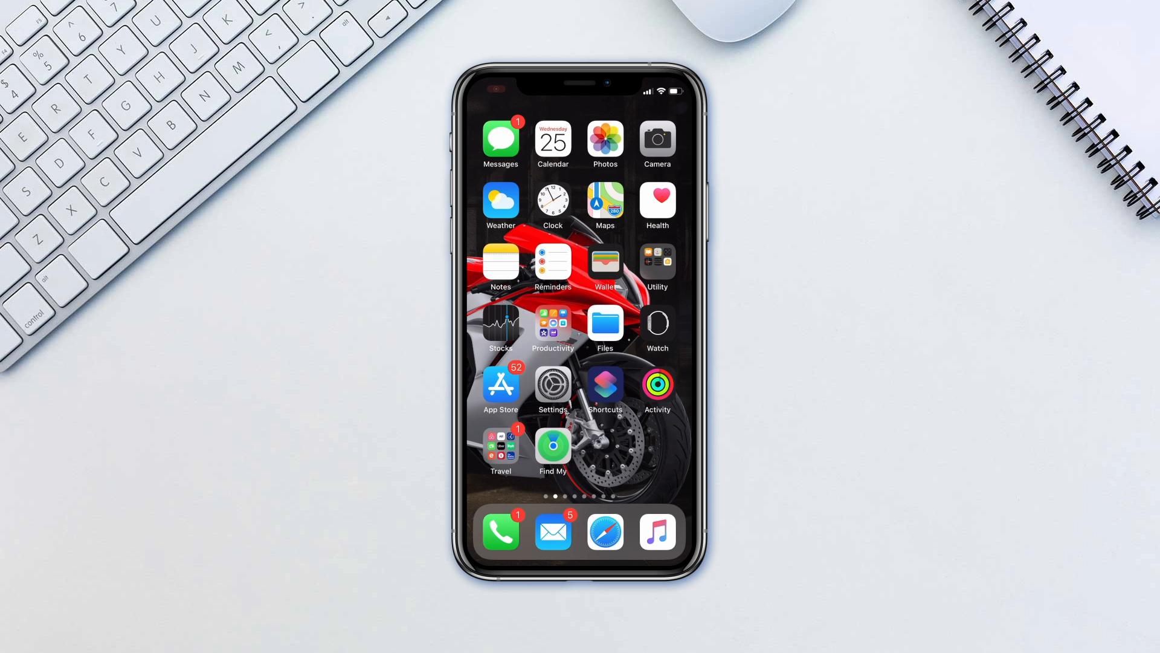
Reach the Voice Control page via Settings > Accessibility > Voice Control
left_click(553, 383)
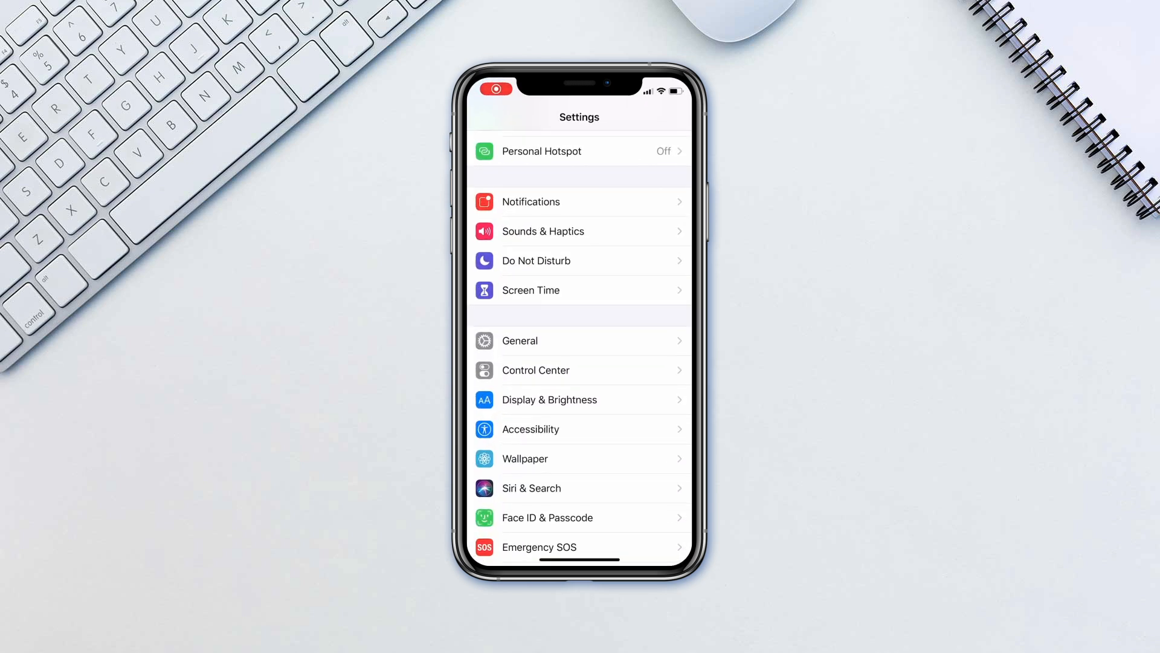
left_click(530, 429)
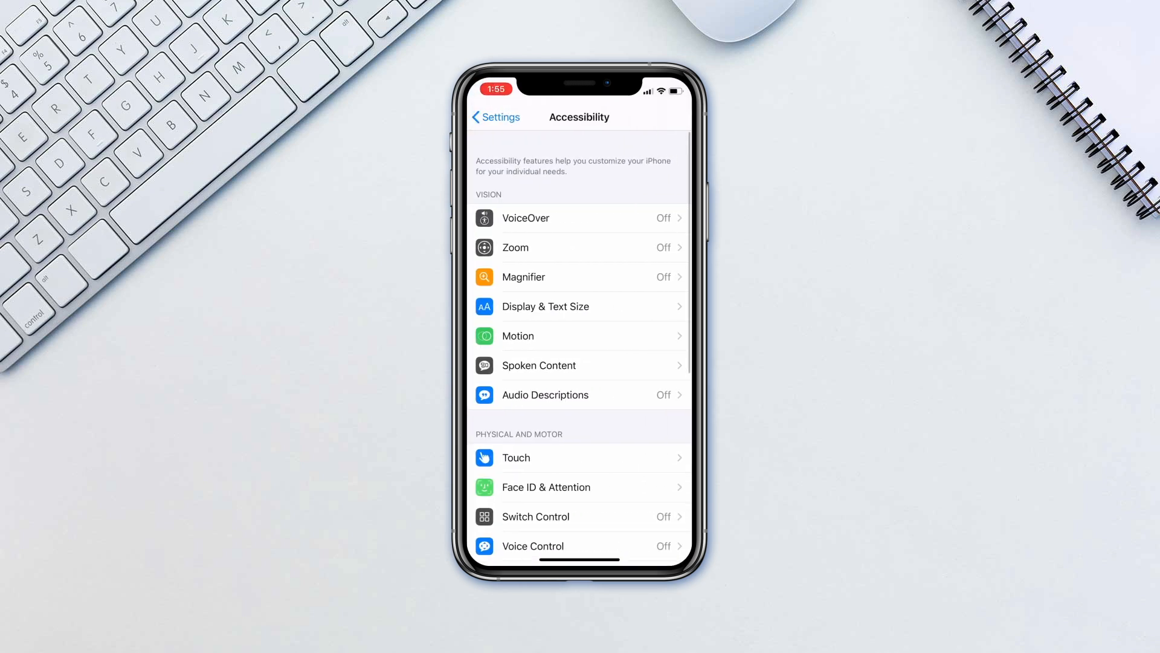
left_click(532, 545)
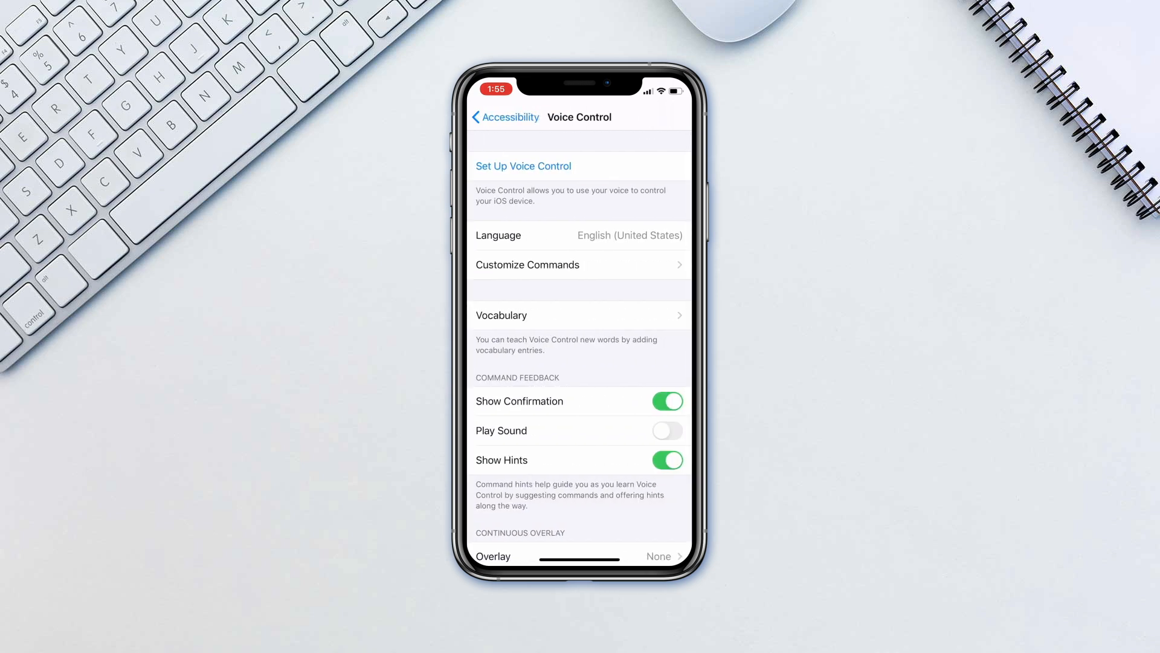
Run Set Up Voice Control through Continue and Done so Voice Control switches on
left_click(522, 166)
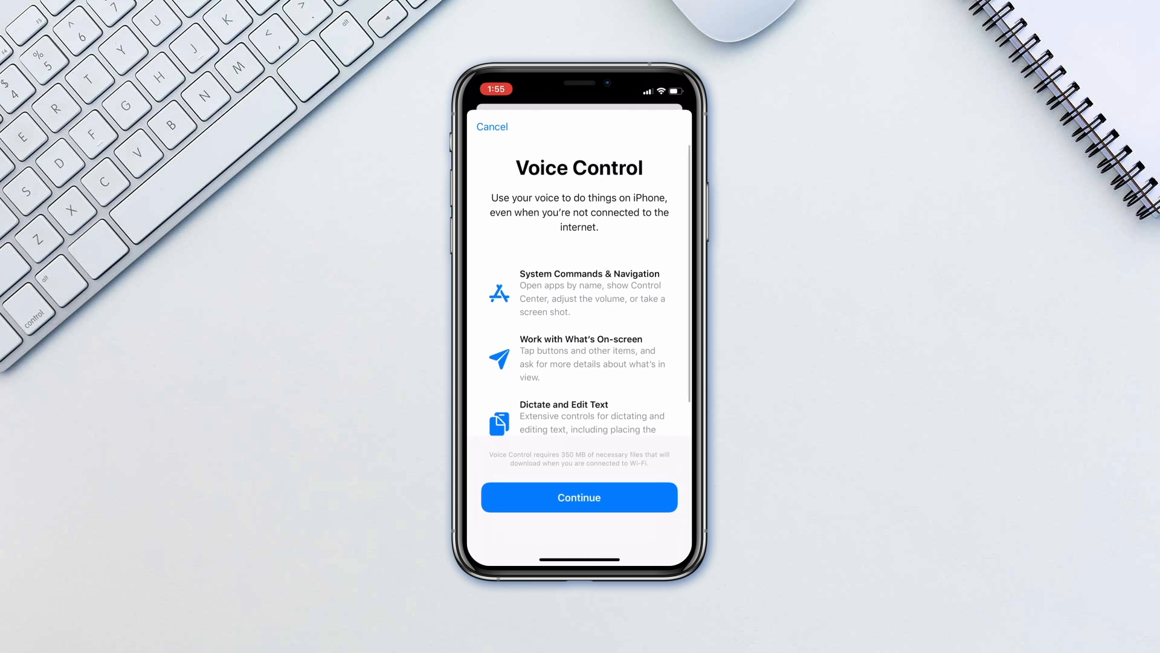
left_click(579, 496)
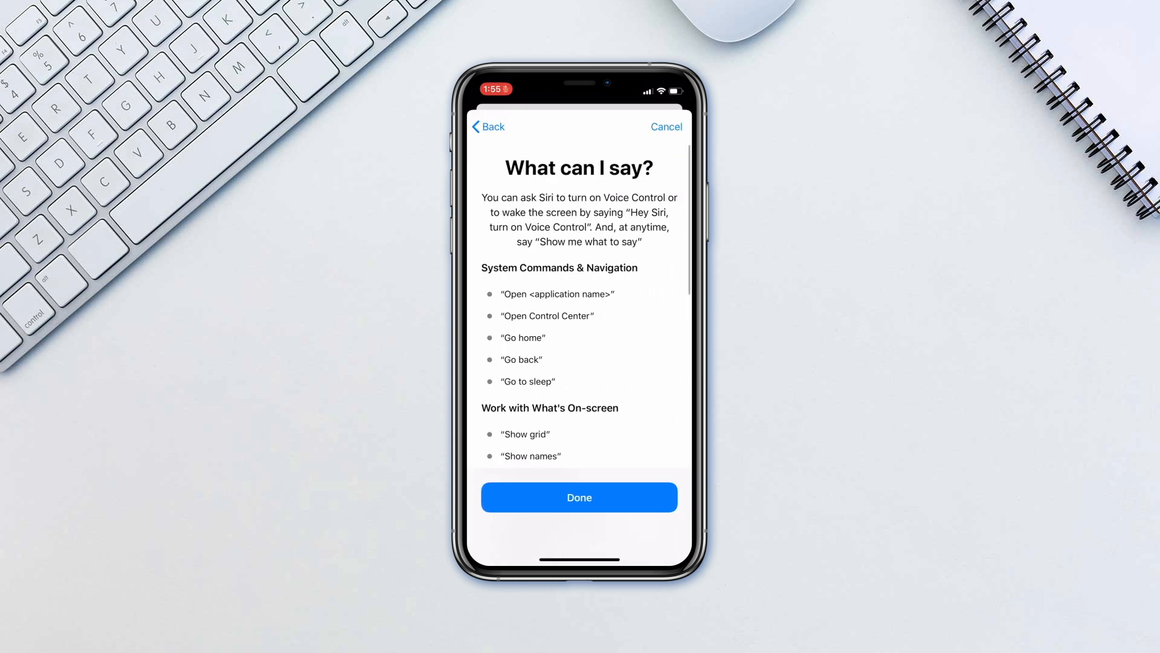
left_click(579, 497)
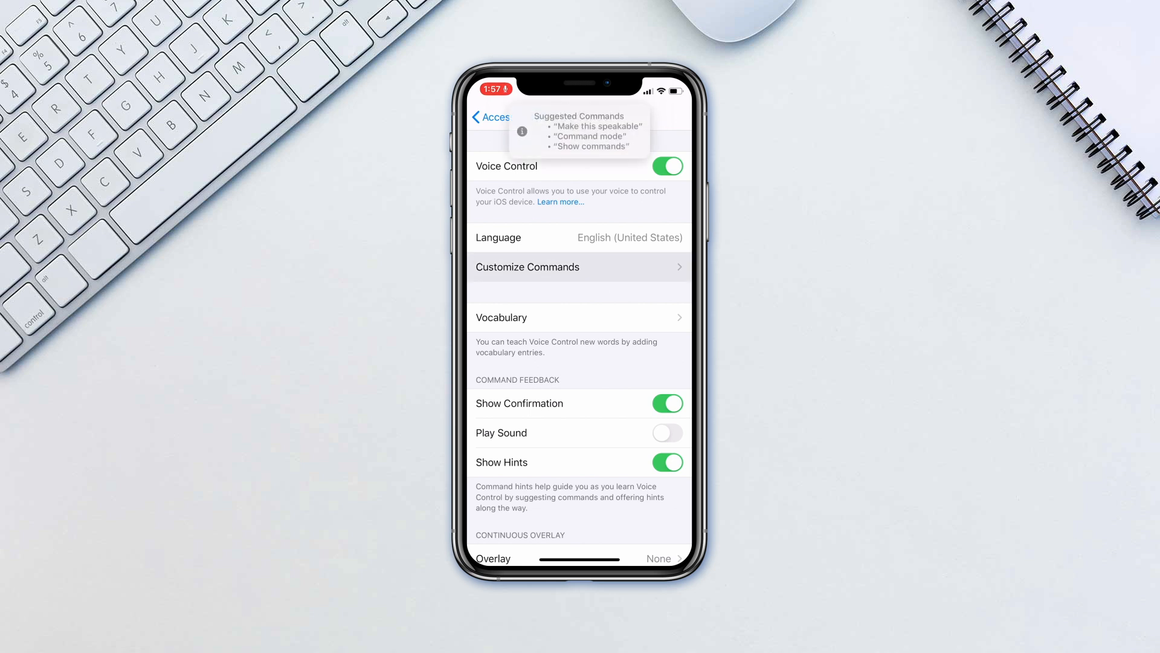
Scroll through the Voice Control options toward Customize Commands and the Open Spotlight command
scroll("down", 3)
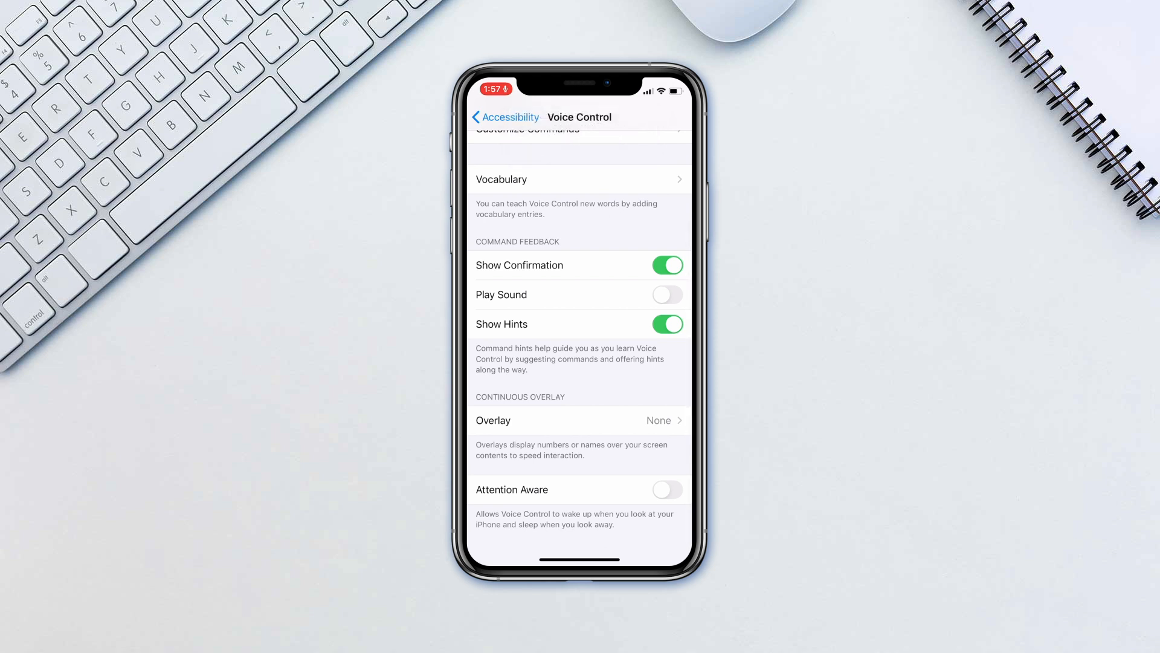
scroll("down", 3)
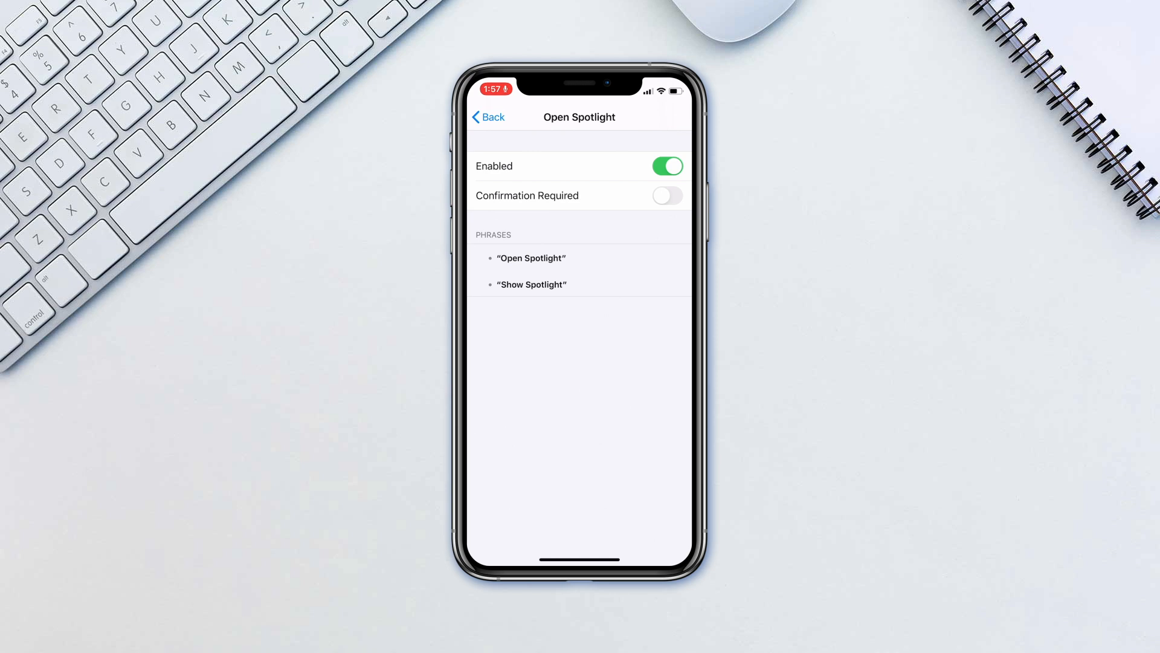
Back out to Voice Control, set the overlay to Numbered Grid then None, and return
left_click(487, 117)
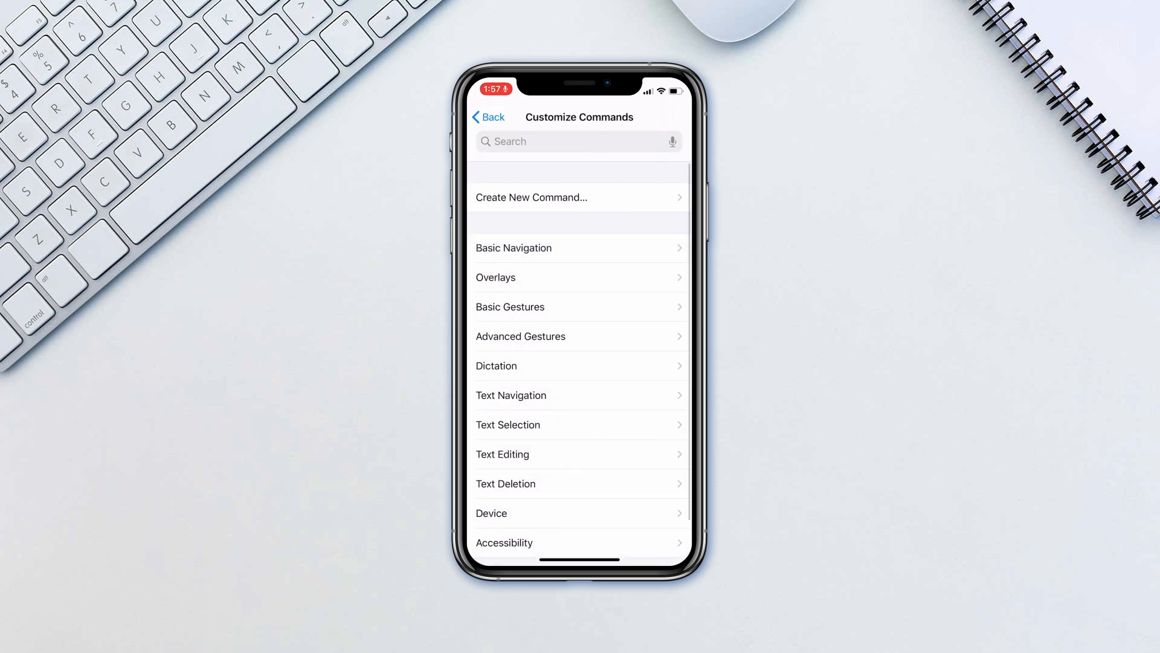
left_click(487, 117)
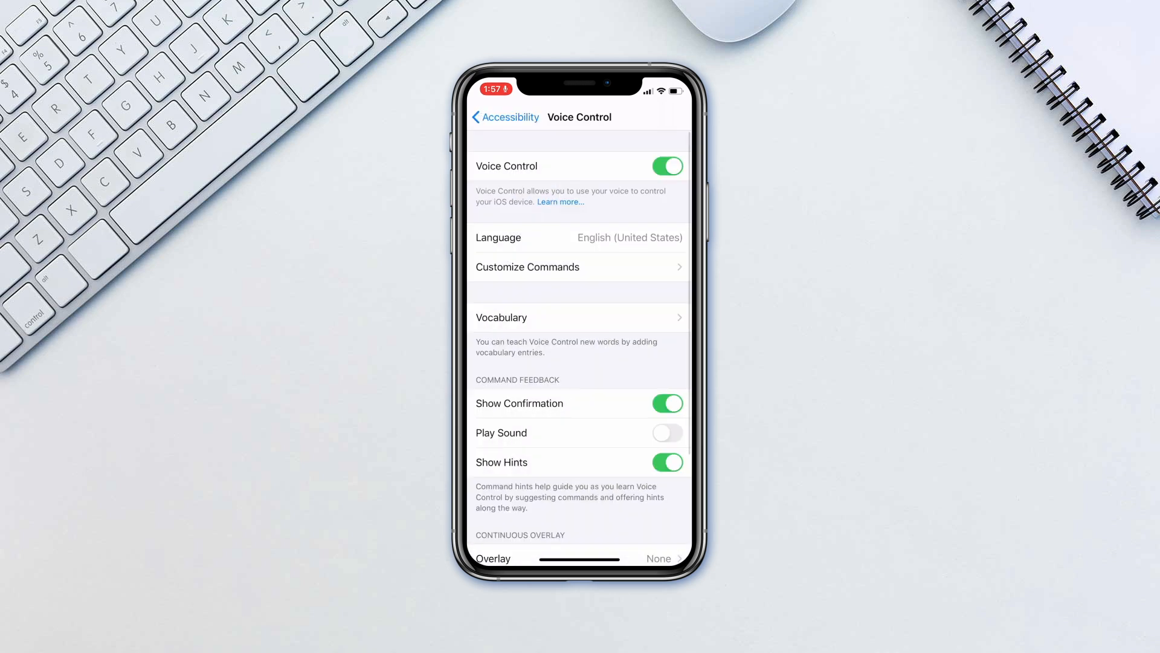
left_click(579, 559)
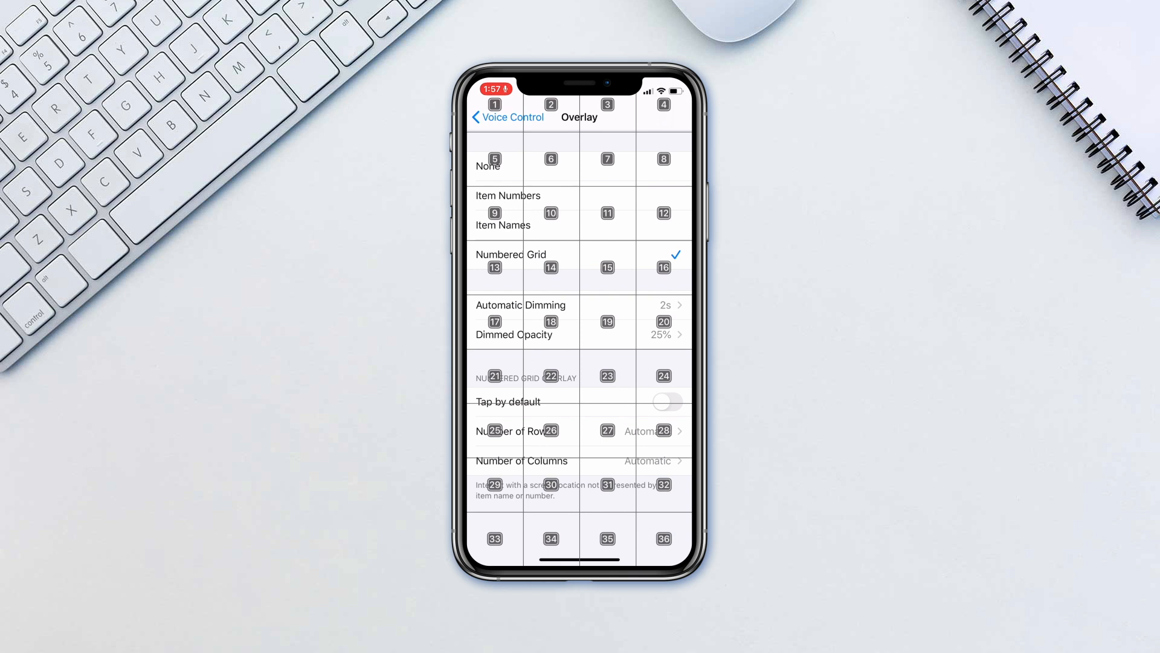
left_click(487, 166)
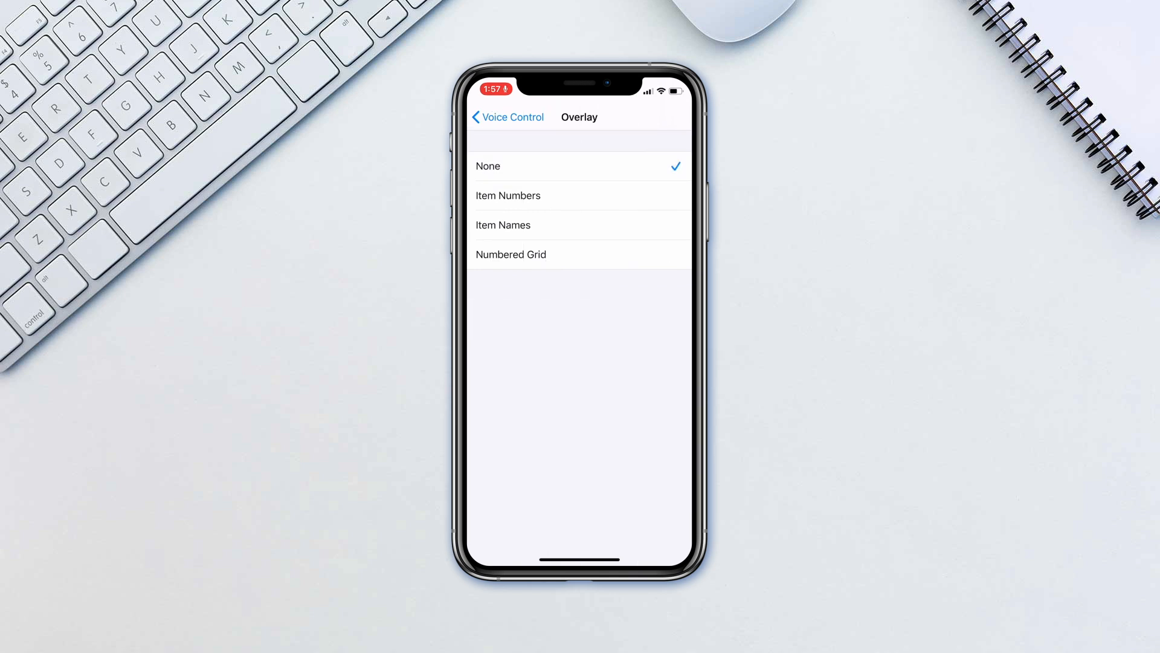
left_click(507, 117)
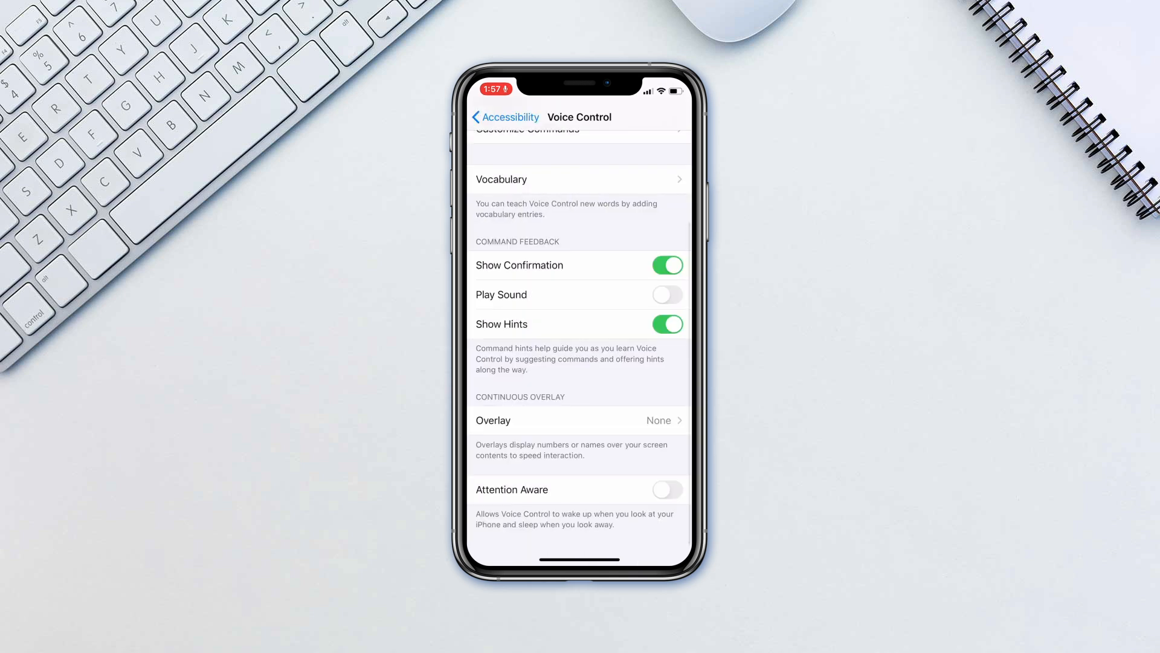
left_click(665, 489)
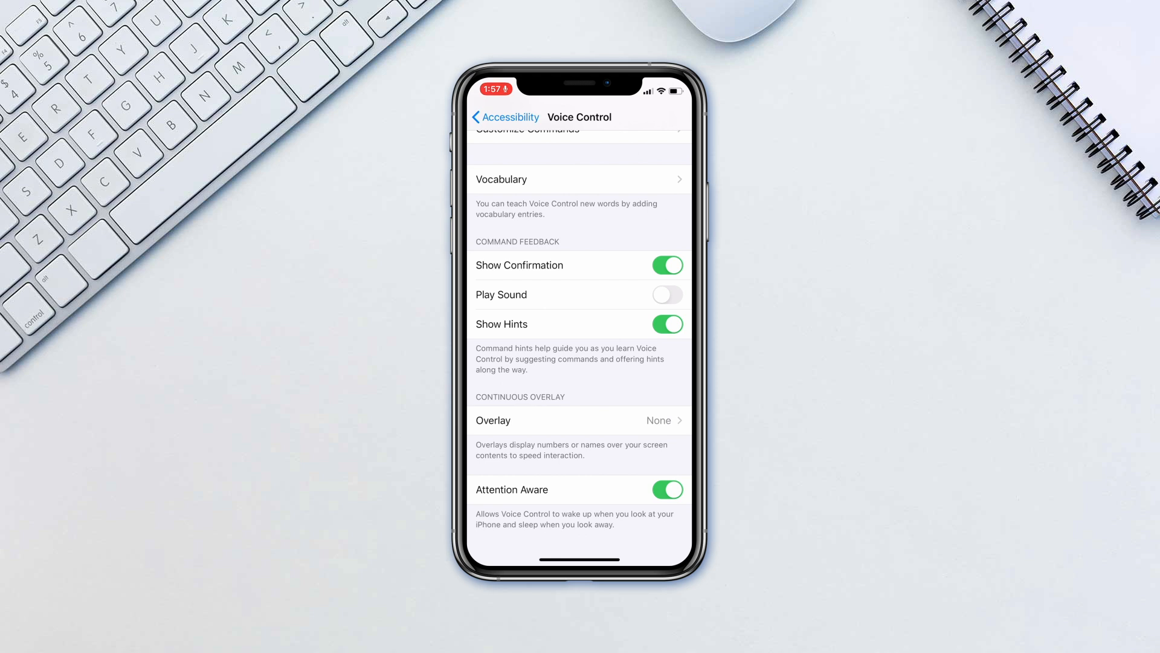
left_click(666, 489)
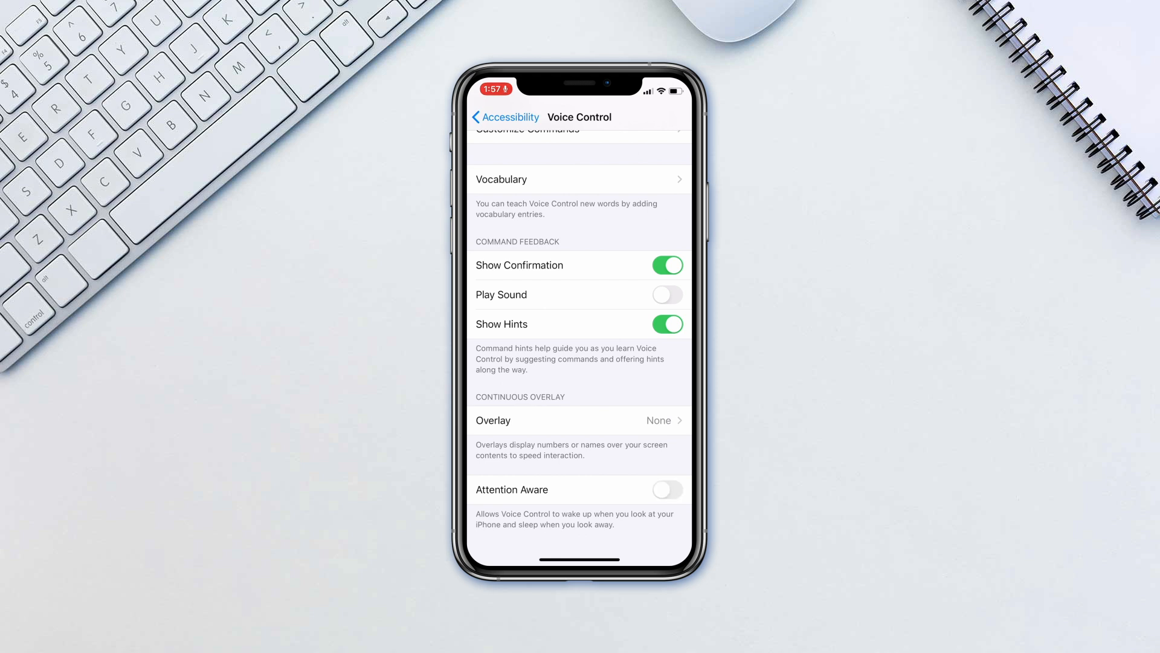